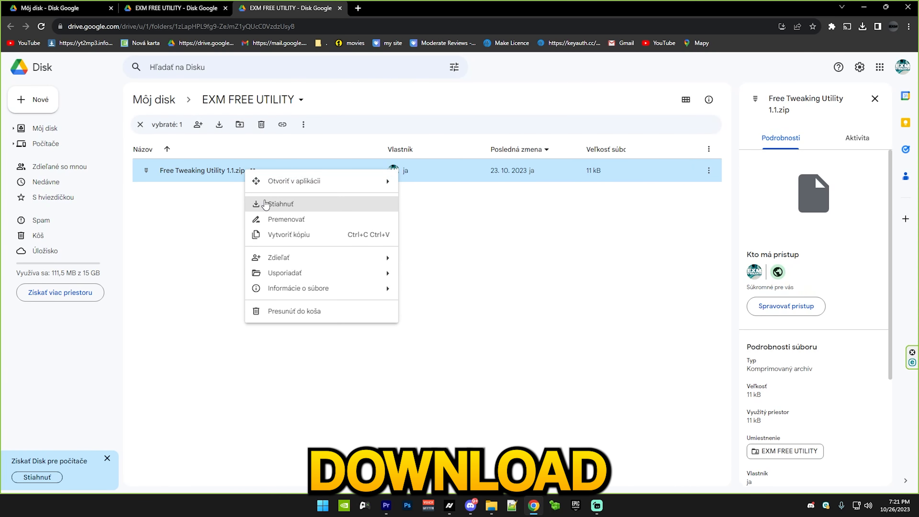
Step: Download the Free Tweaking Utility 1.1 zip, extract it in Downloads, and reach its Exm Free Utility 1.1.bat
left_click(279, 204)
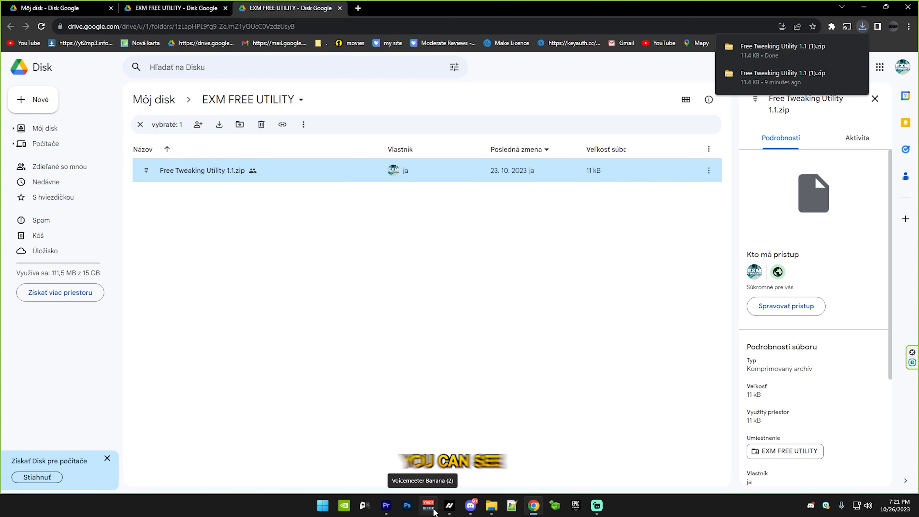
left_click(491, 506)
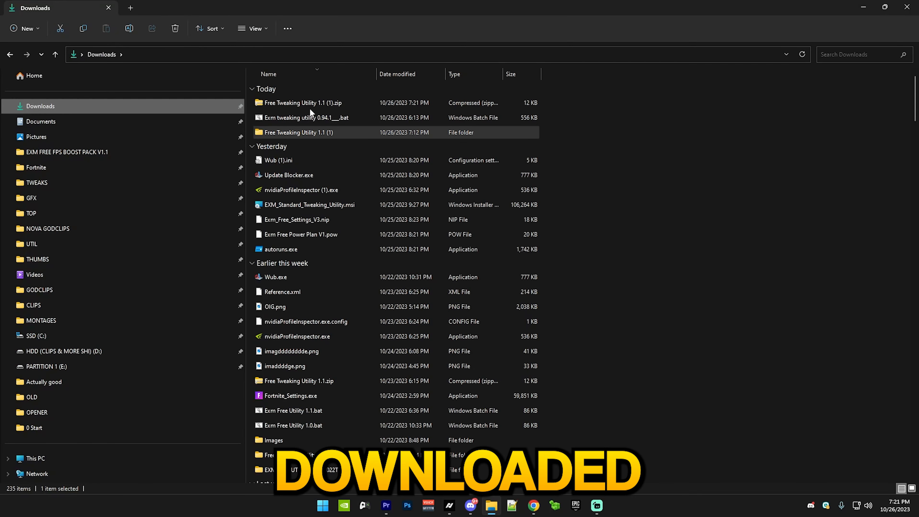
right_click(299, 103)
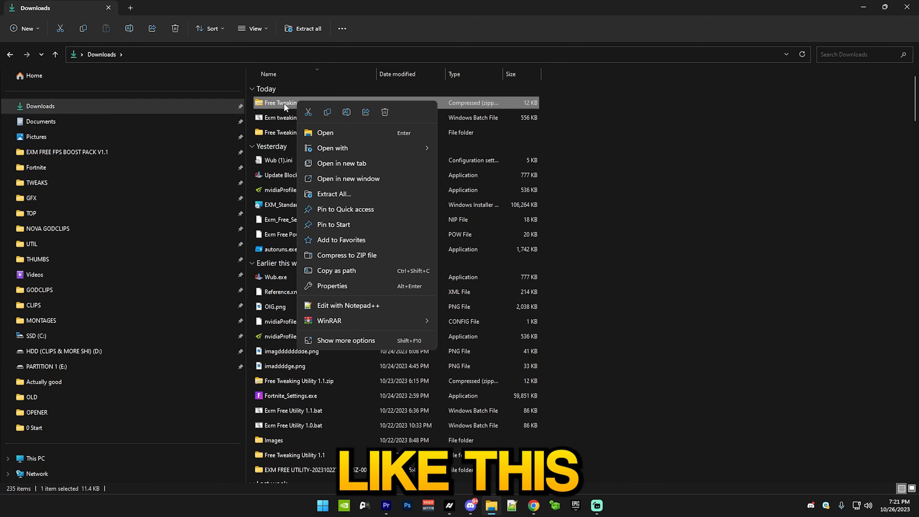
left_click(332, 194)
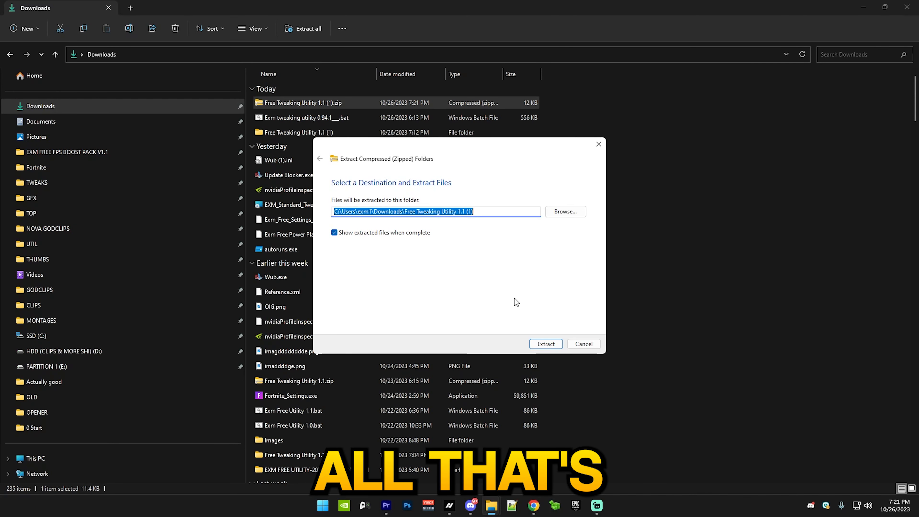
left_click(544, 344)
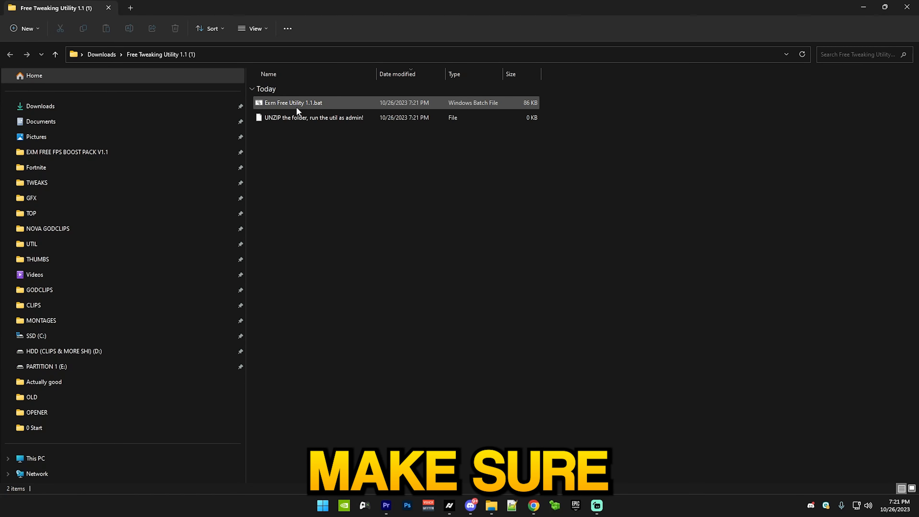
right_click(292, 103)
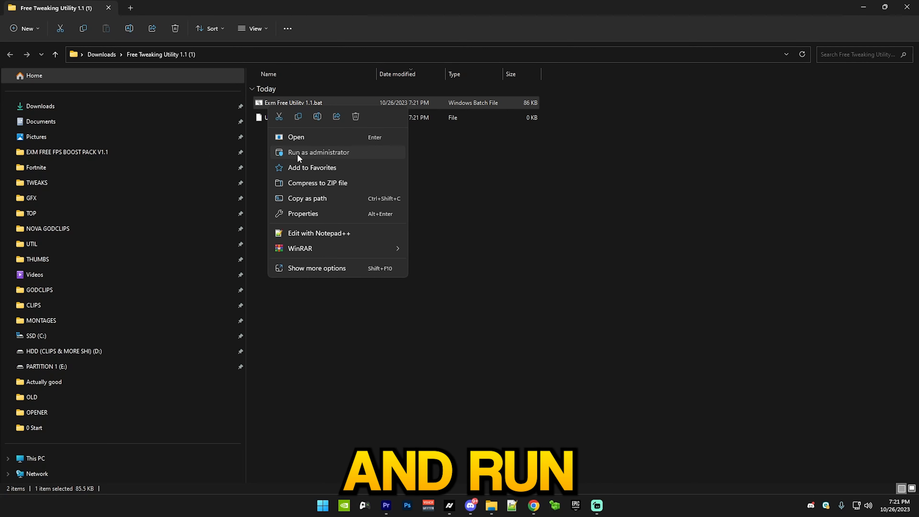
Step: Launch the utility as administrator and run its Power Tweaks to import the Exm power plans
left_click(320, 152)
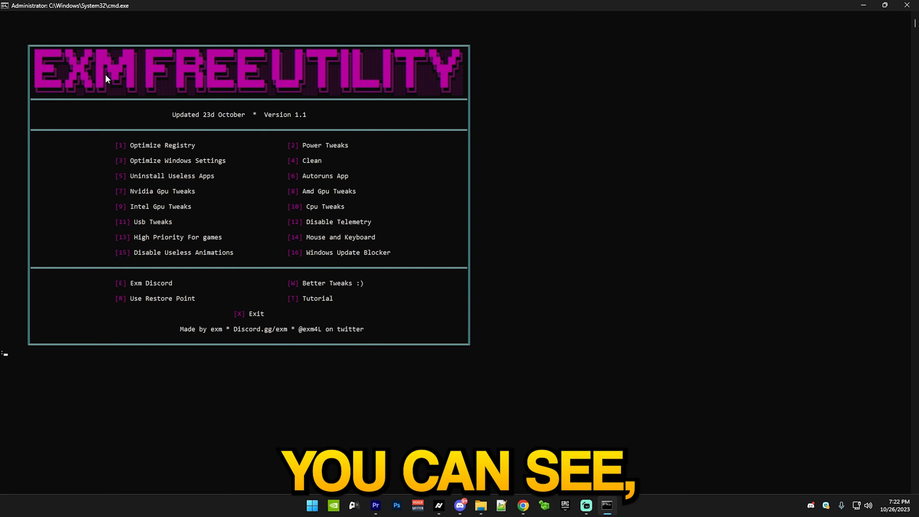
mouse_move(512, 347)
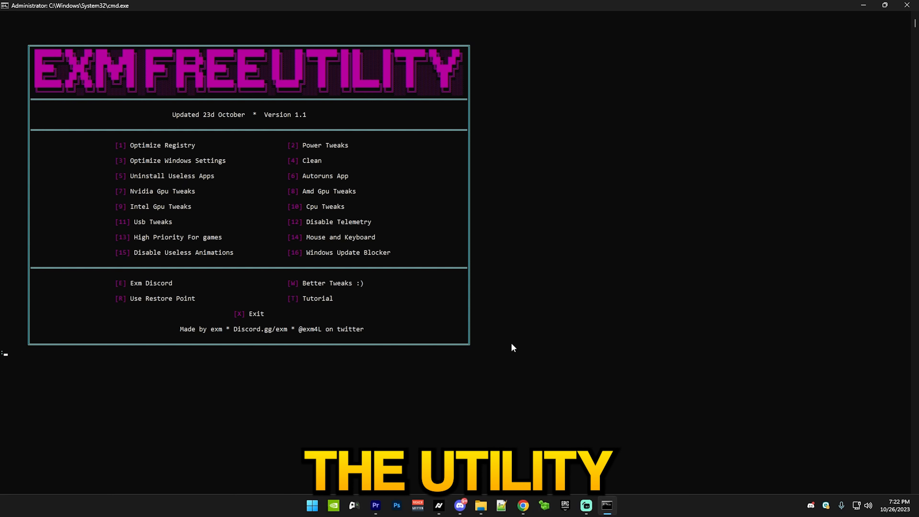
mouse_move(133, 164)
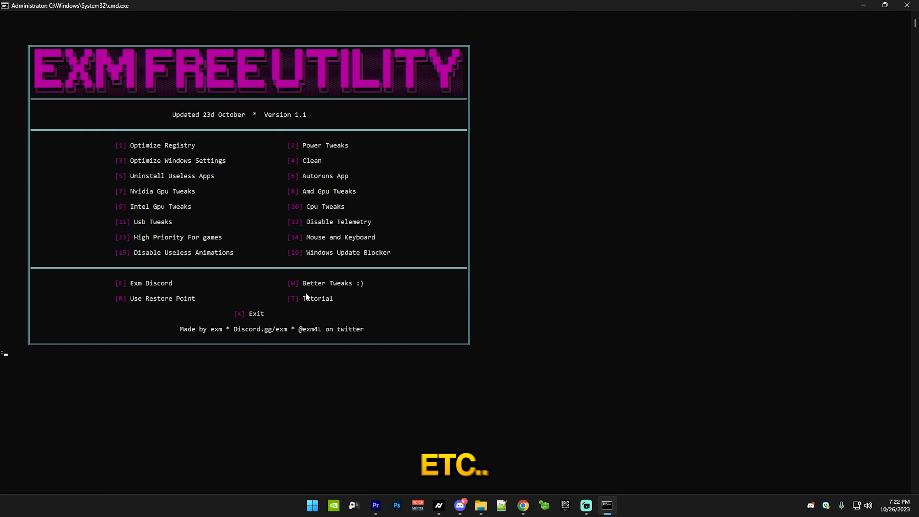
mouse_move(401, 425)
type("1")
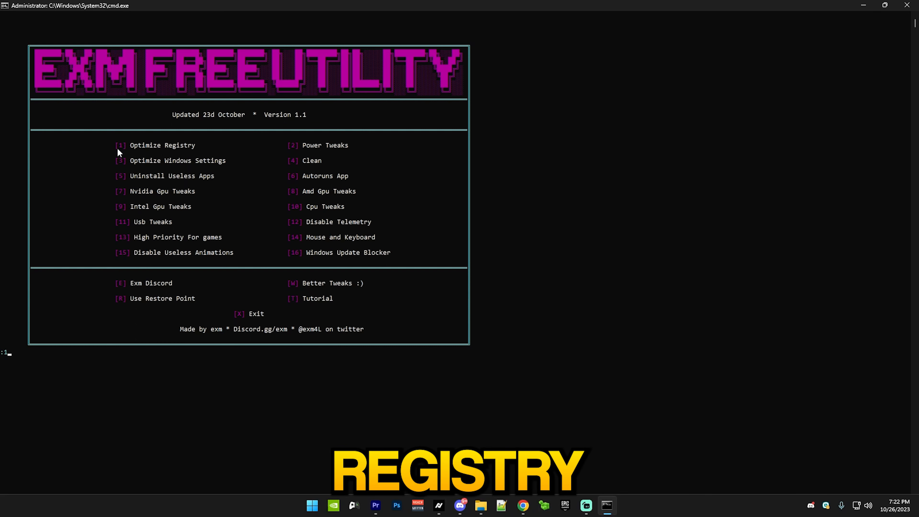
key("Return")
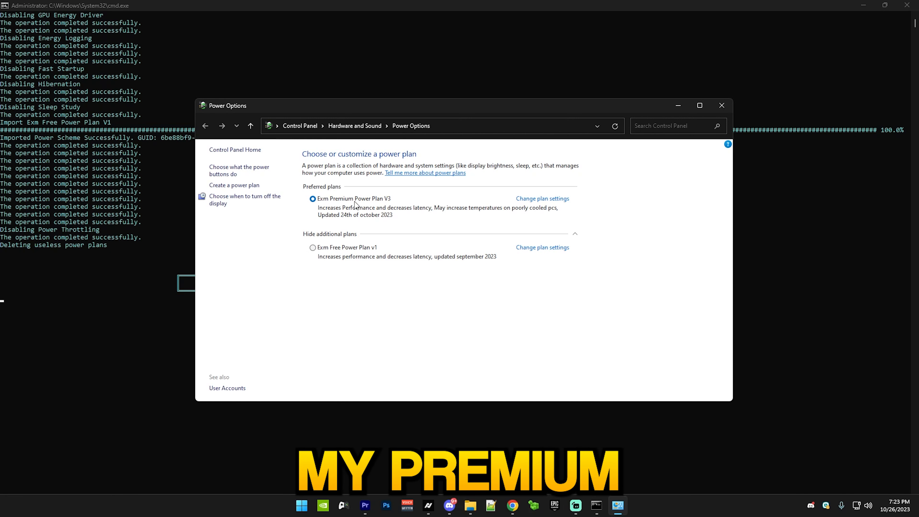
mouse_move(525, 259)
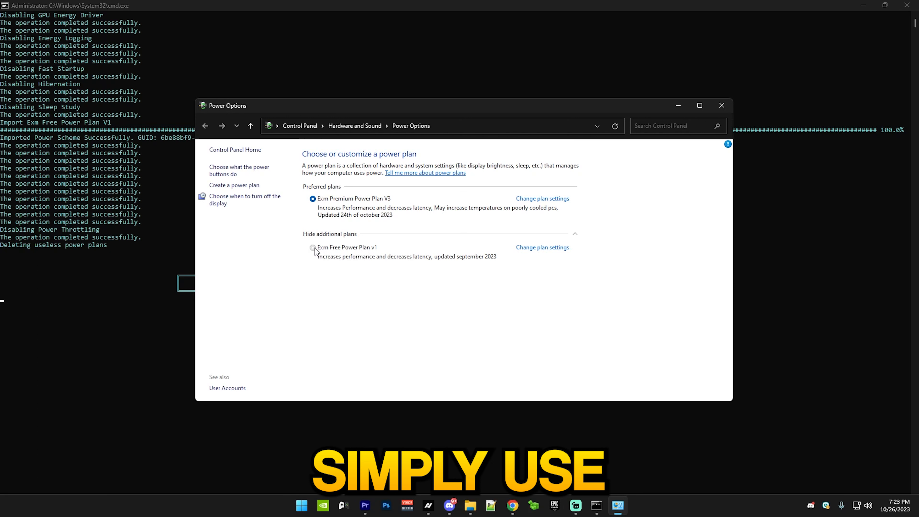
Step: Make Exm Free Power Plan v1 the active plan in Power Options
left_click(313, 247)
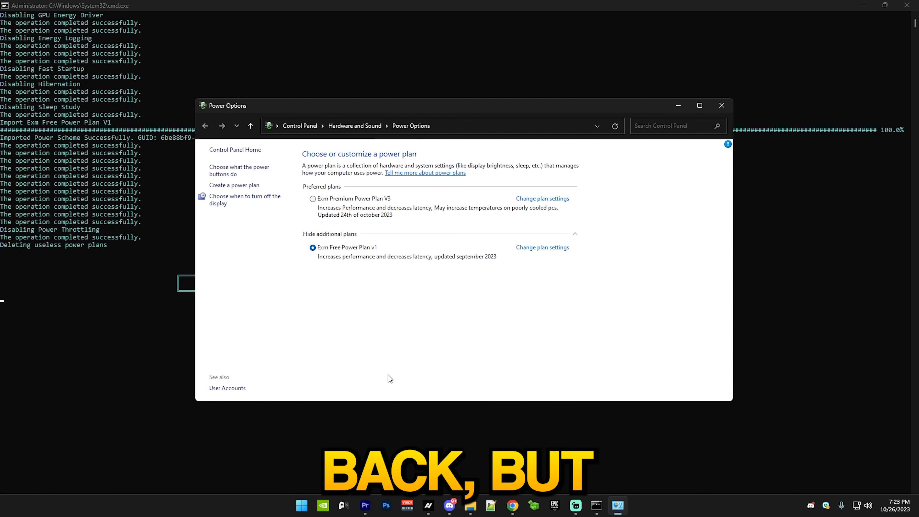
mouse_move(301, 285)
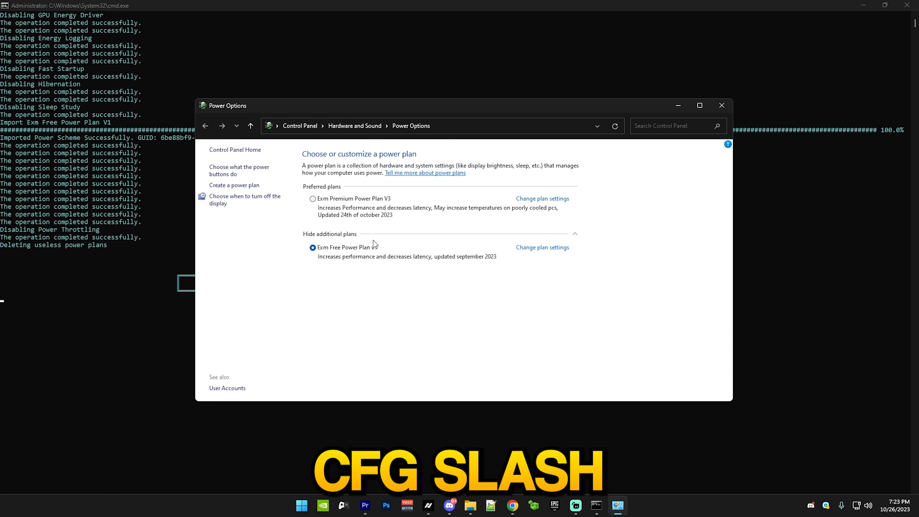
left_click(313, 198)
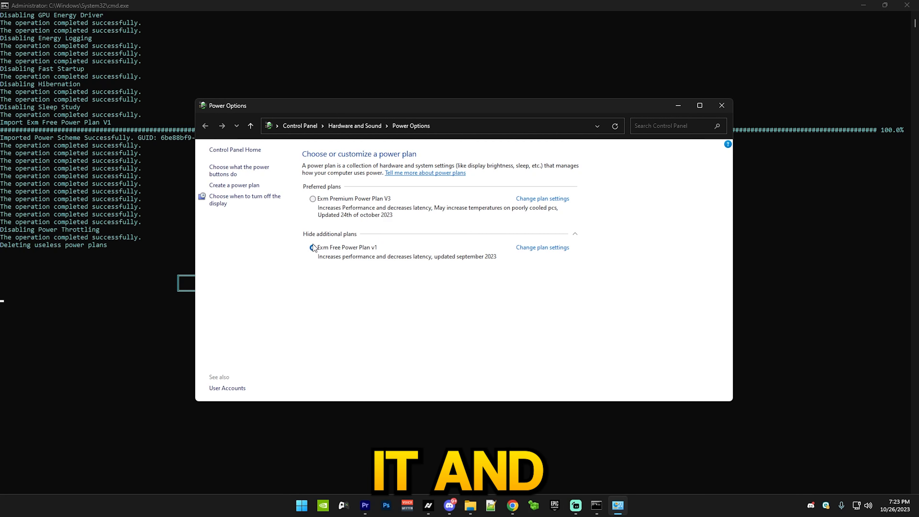
left_click(312, 247)
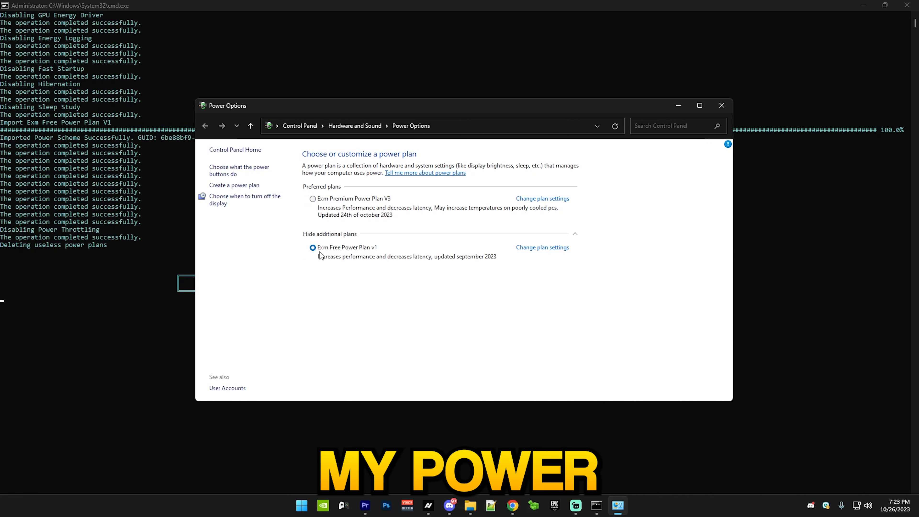
mouse_move(398, 253)
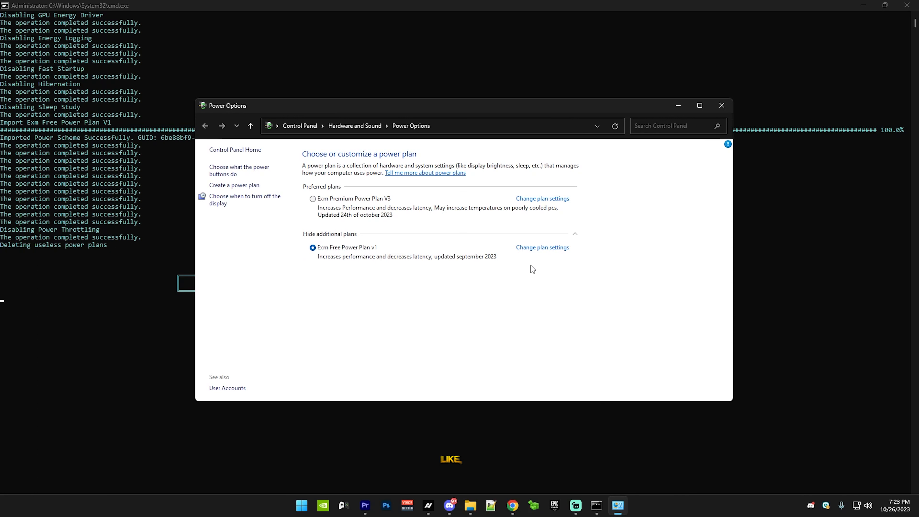
mouse_move(456, 277)
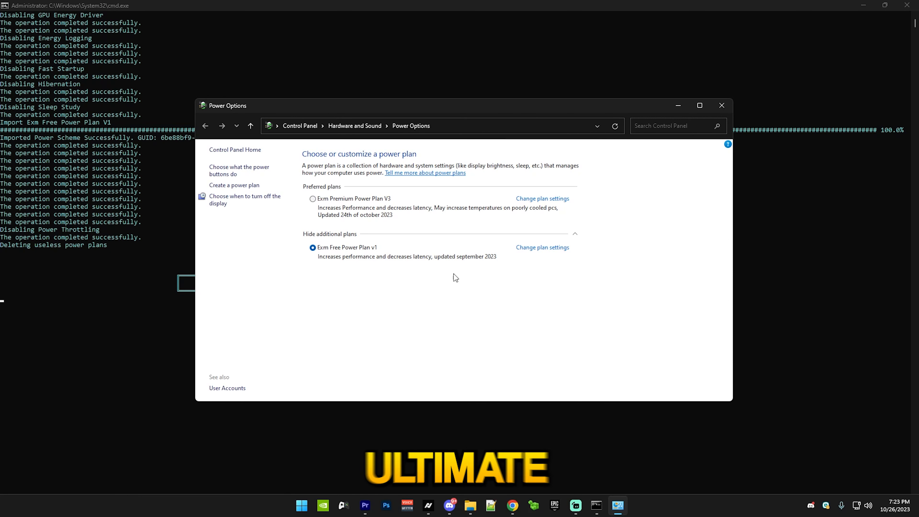
Step: Delete the other imported plan, Exm Premium Power Plan V3, confirming the removal
left_click(542, 198)
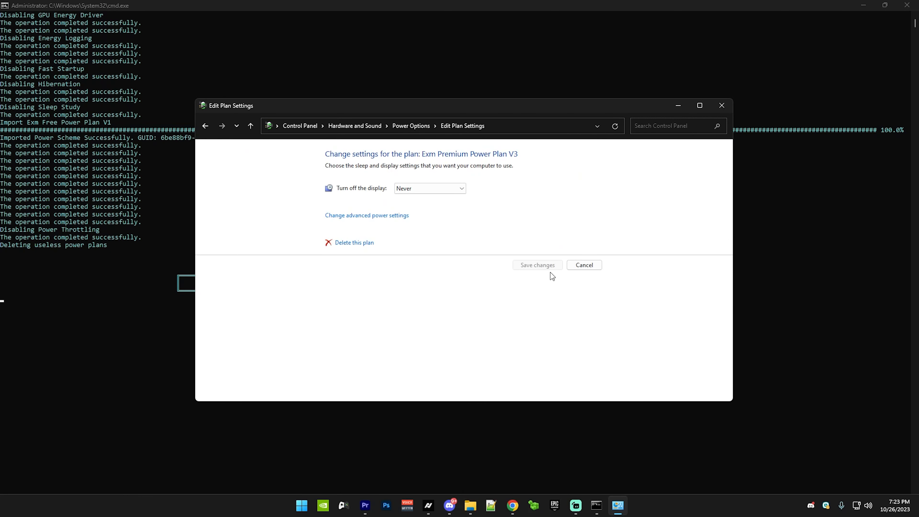
left_click(205, 126)
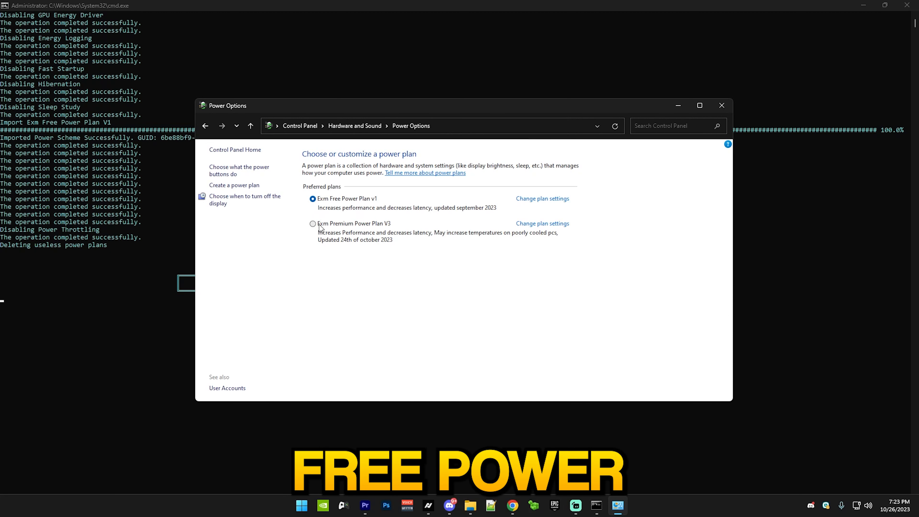
left_click(313, 223)
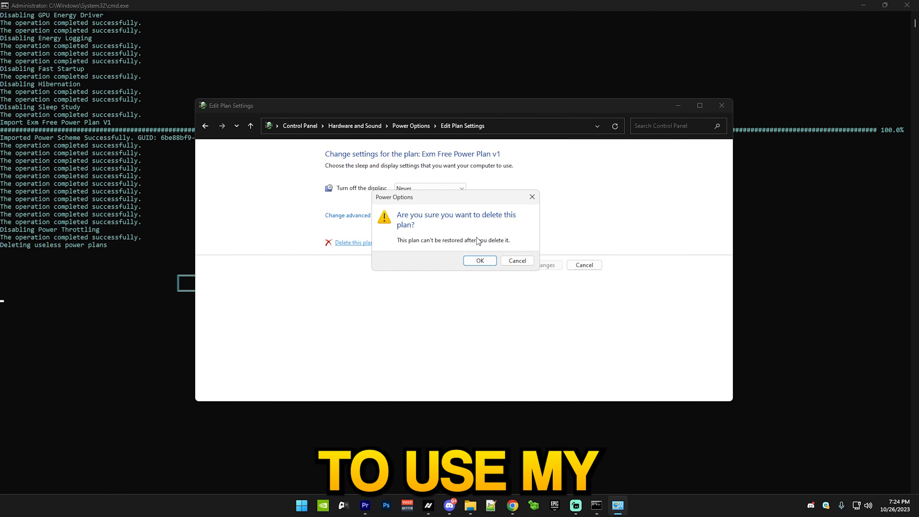
left_click(479, 261)
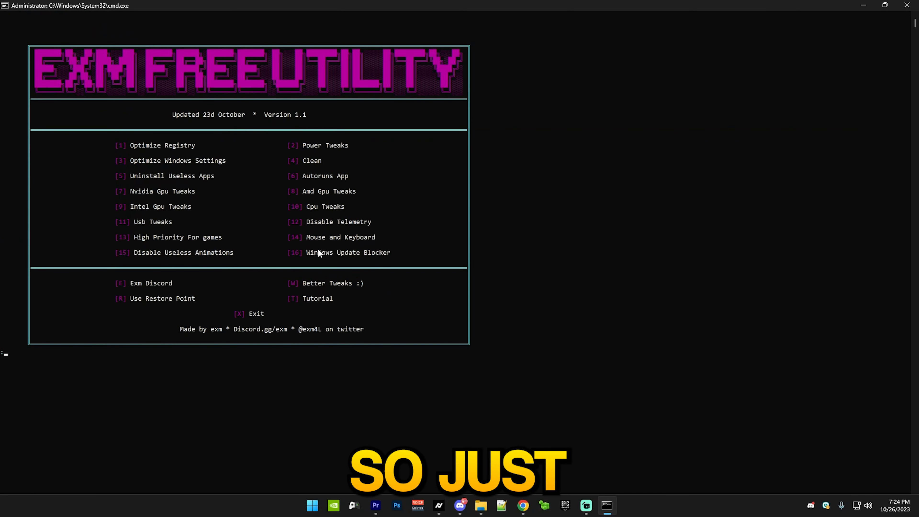
mouse_move(266, 229)
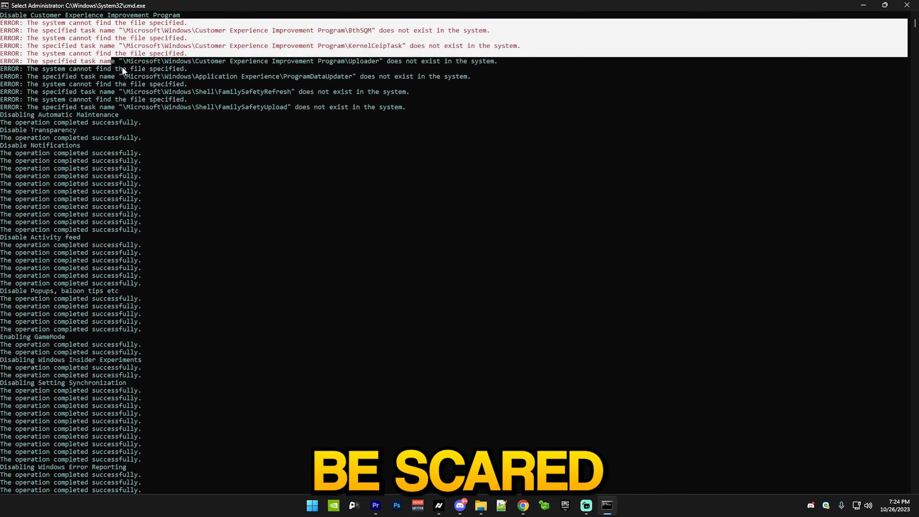
mouse_move(484, 104)
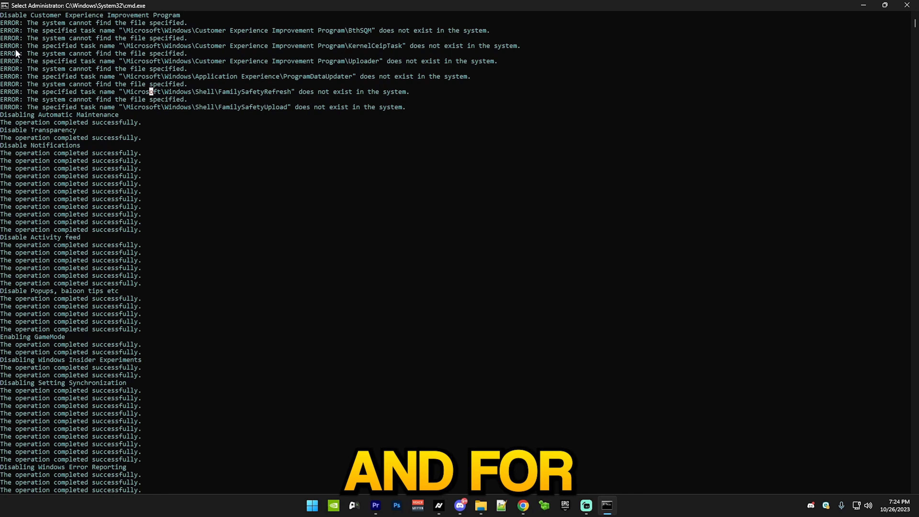
mouse_move(377, 132)
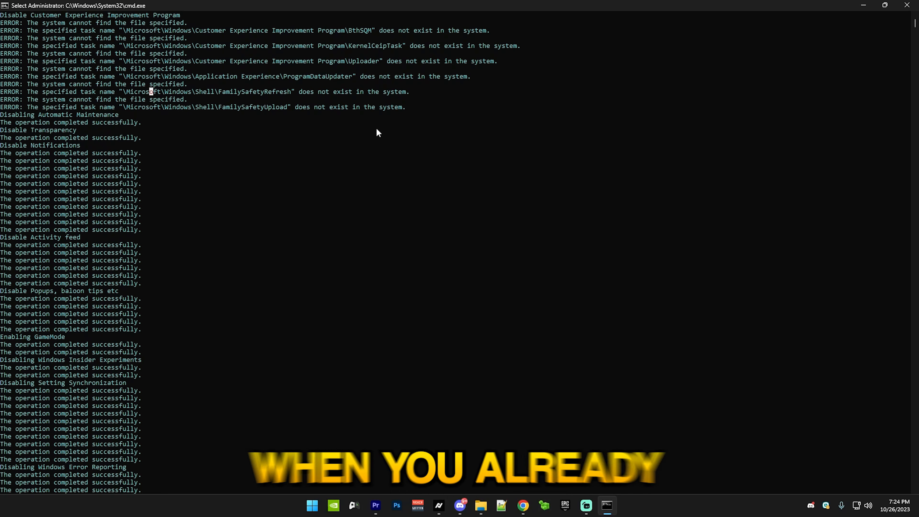
mouse_move(503, 274)
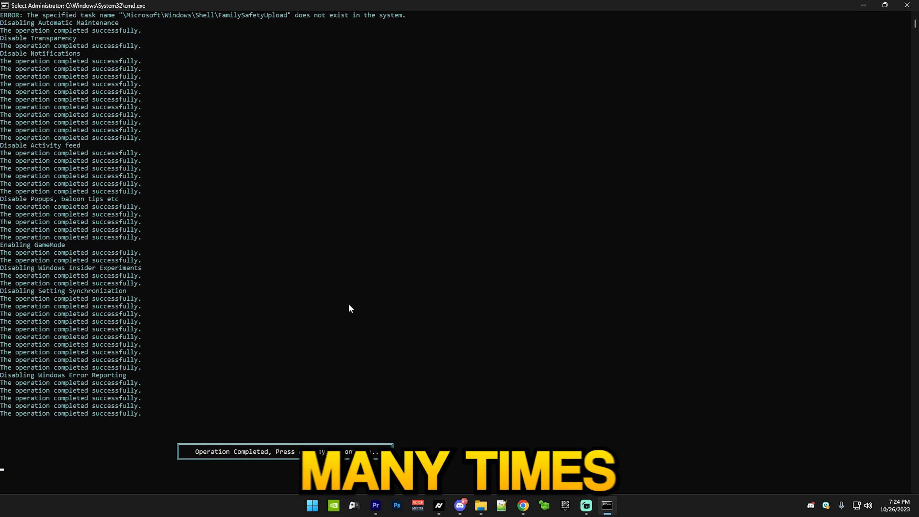
mouse_move(229, 368)
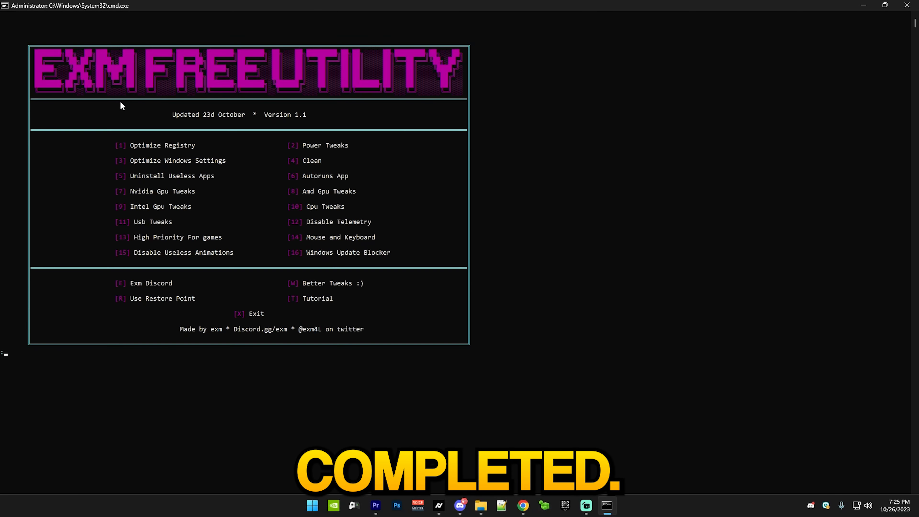
mouse_move(118, 197)
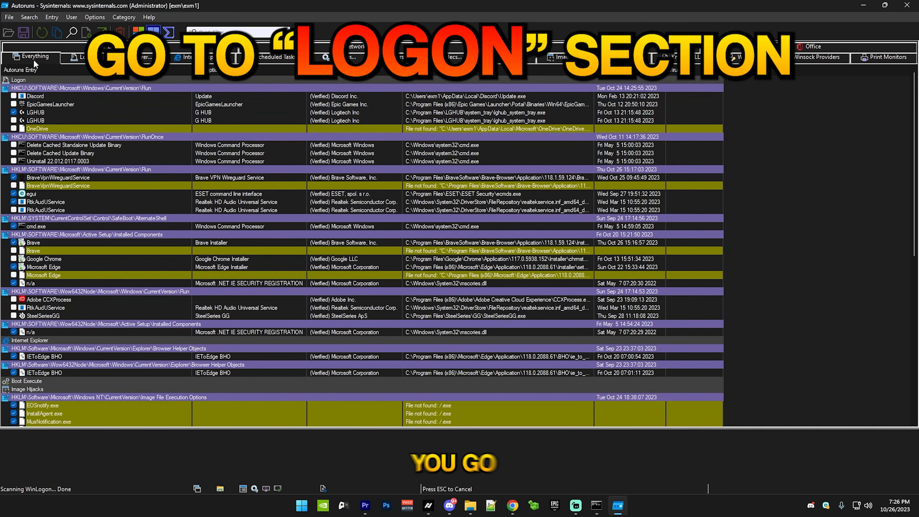
Step: Show the Logon entries in Autoruns and inspect LGHUB, egui, .NET IE security, Google Chrome and Brave
left_click(88, 57)
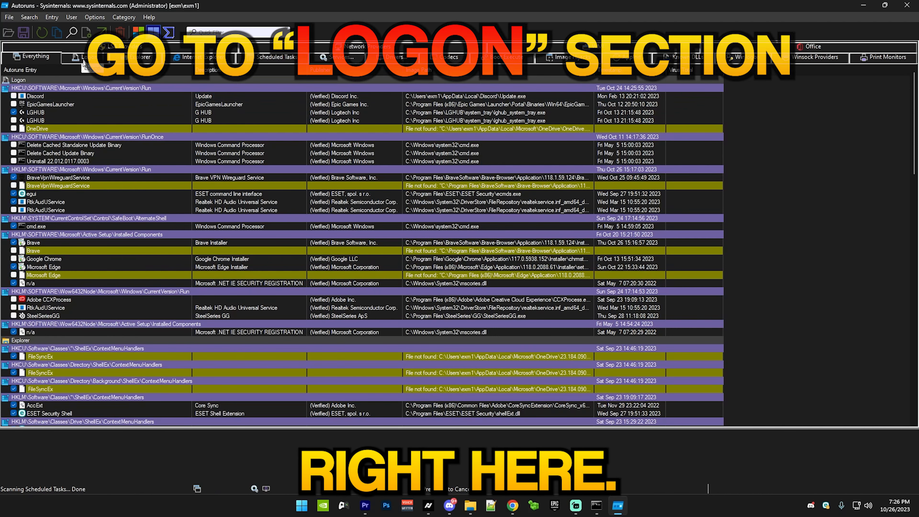
left_click(88, 57)
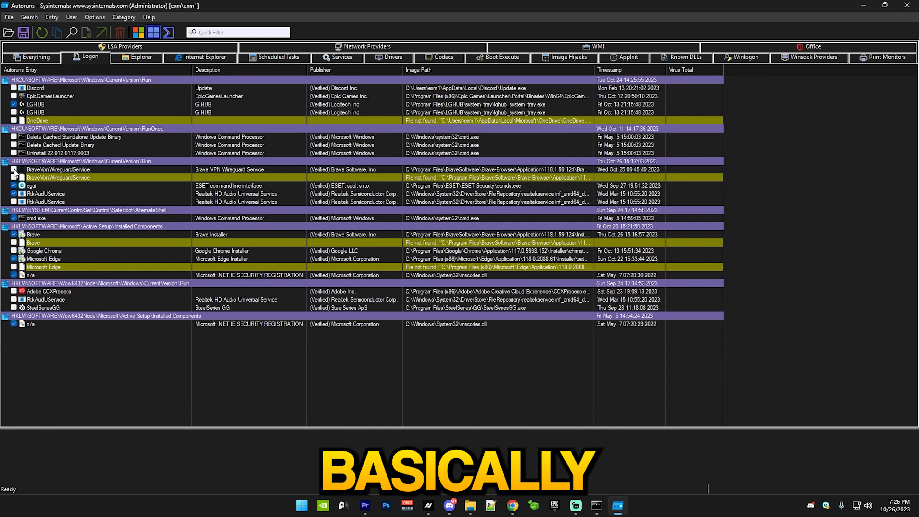
left_click(35, 104)
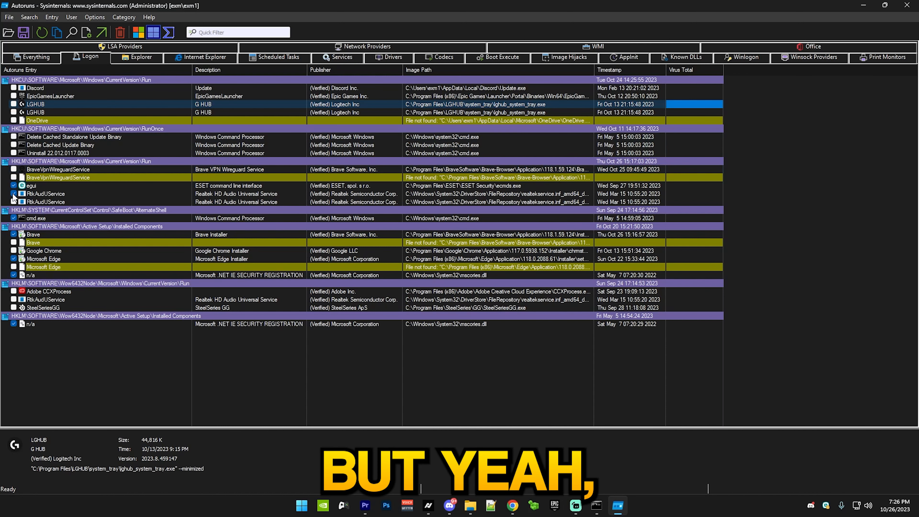
left_click(29, 186)
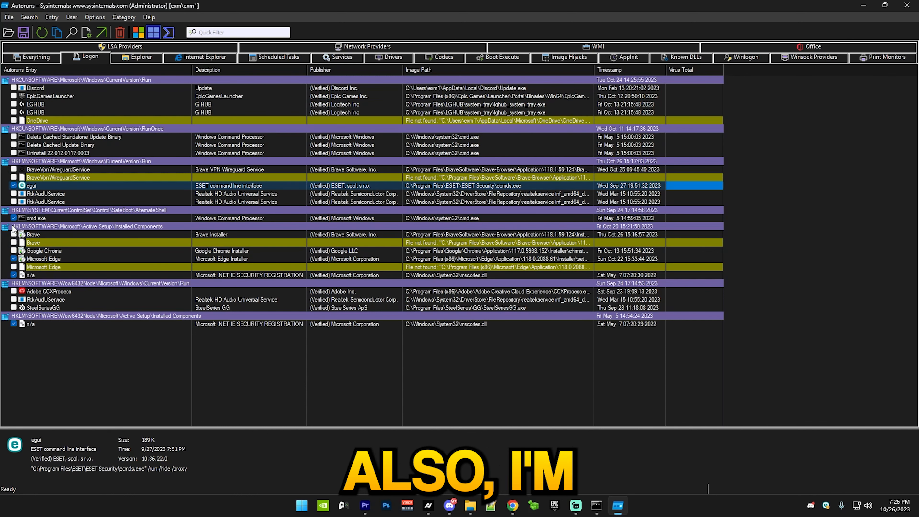
left_click(34, 218)
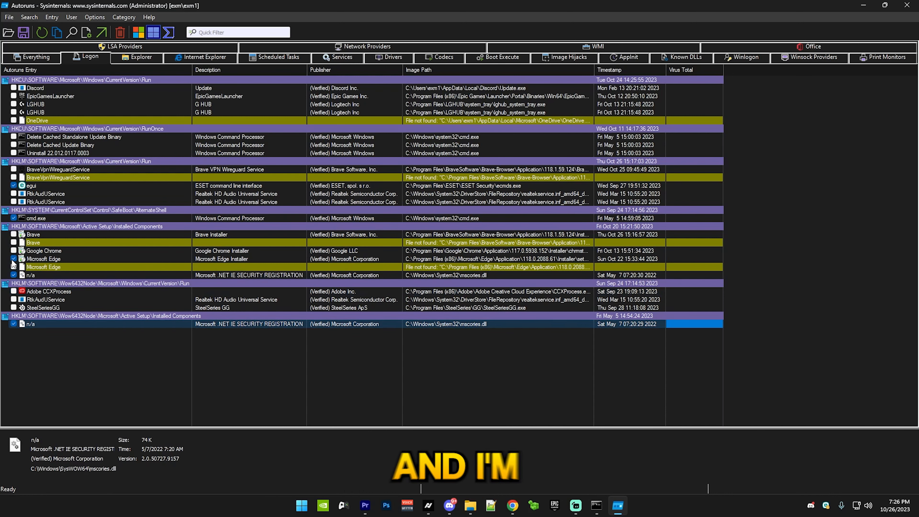
left_click(44, 250)
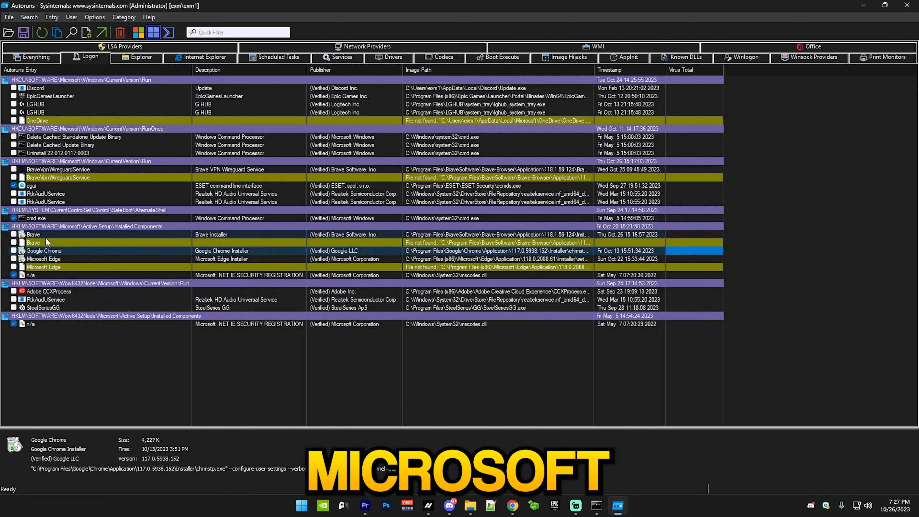
left_click(59, 235)
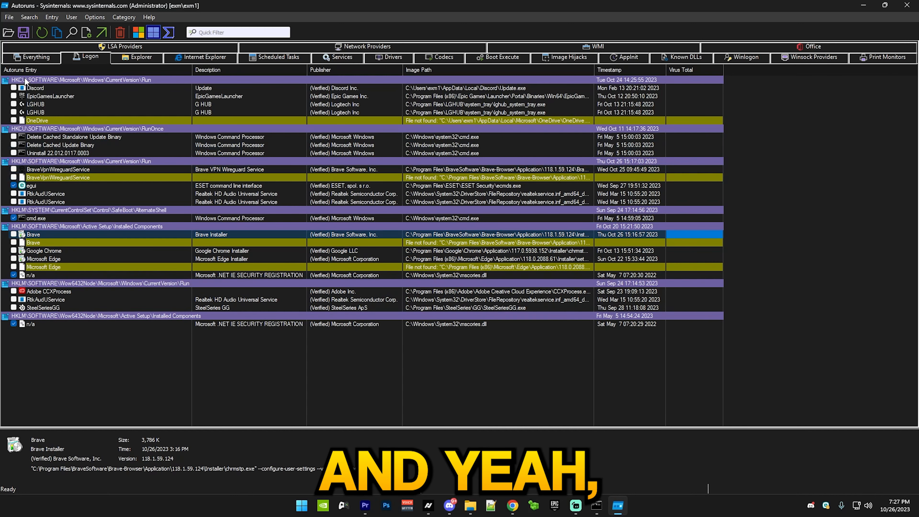
mouse_move(67, 320)
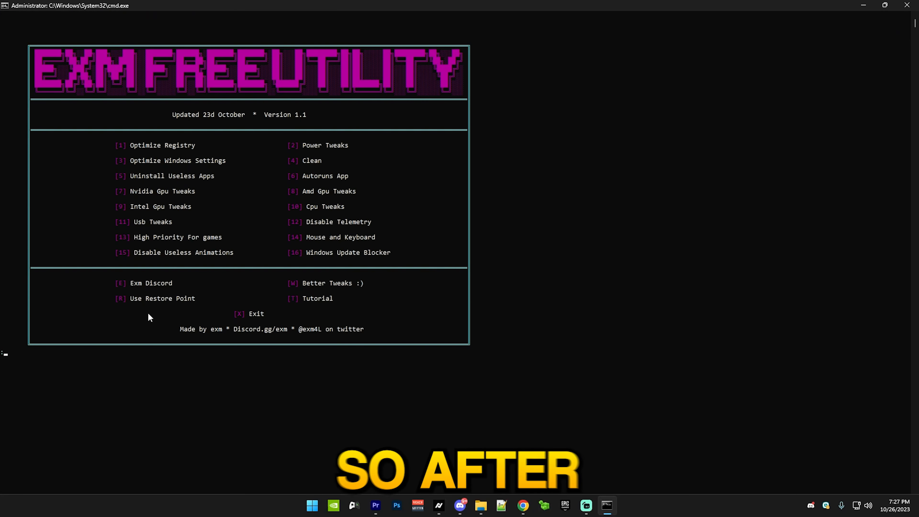
mouse_move(117, 201)
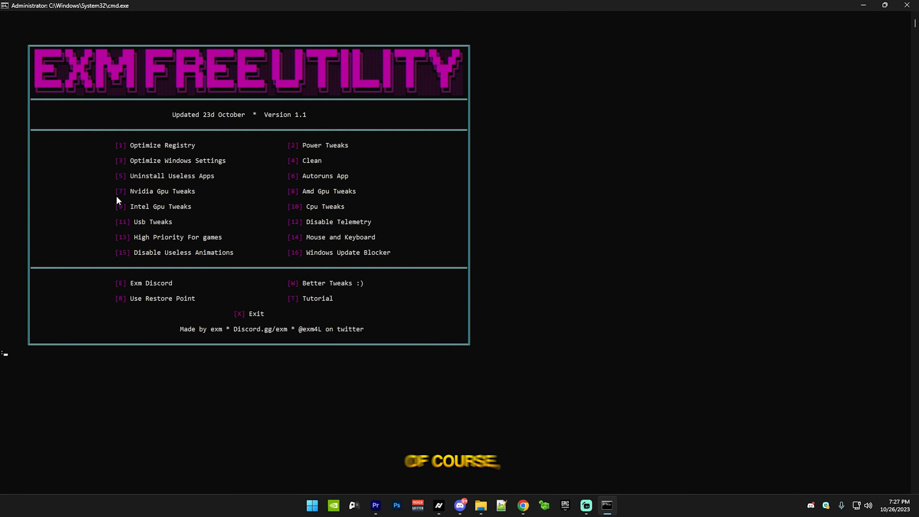
mouse_move(210, 249)
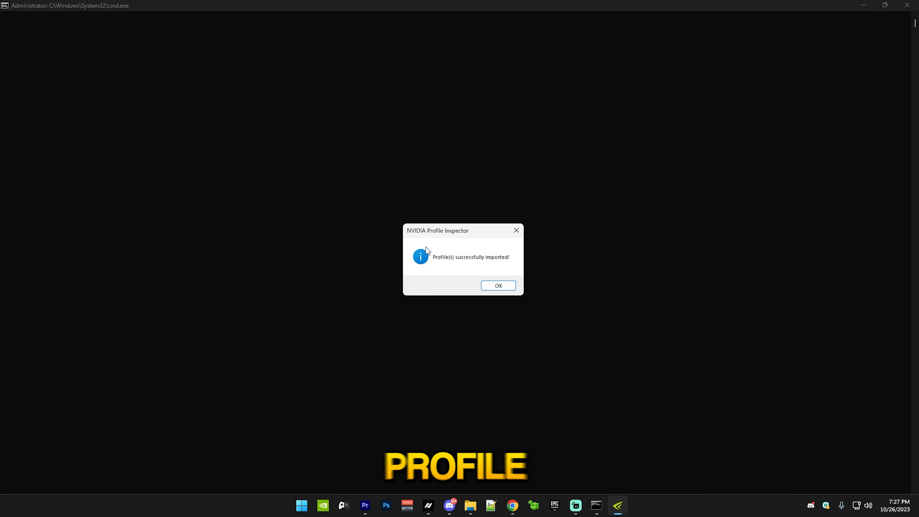
mouse_move(498, 272)
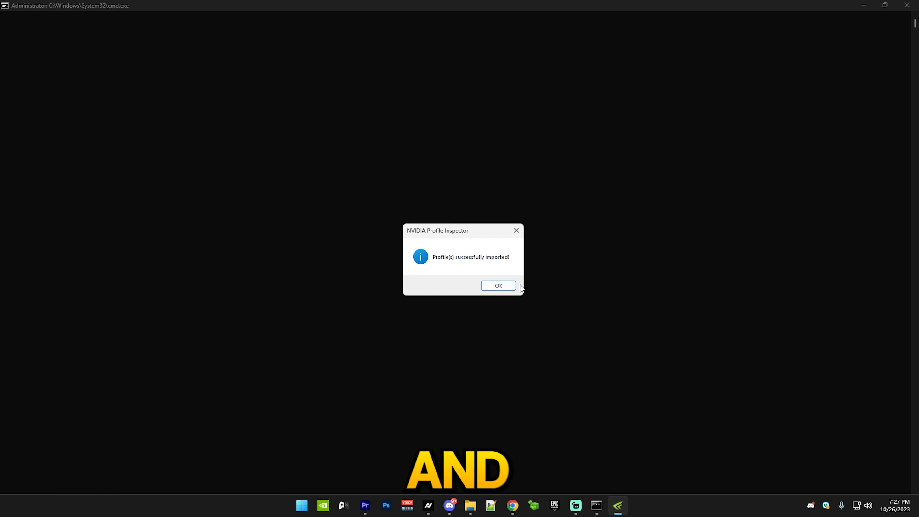
Step: Acknowledge the 'Profile(s) successfully imported!' message in NVIDIA Profile Inspector
left_click(497, 285)
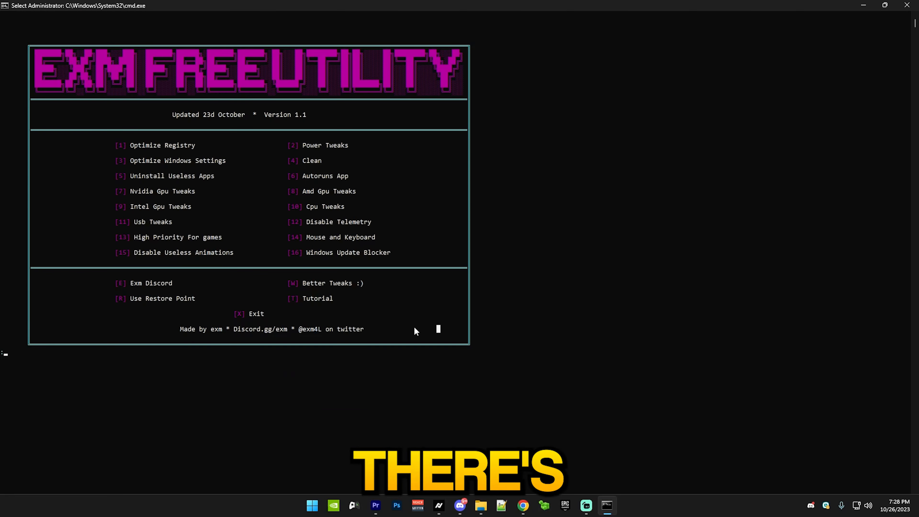
mouse_move(255, 224)
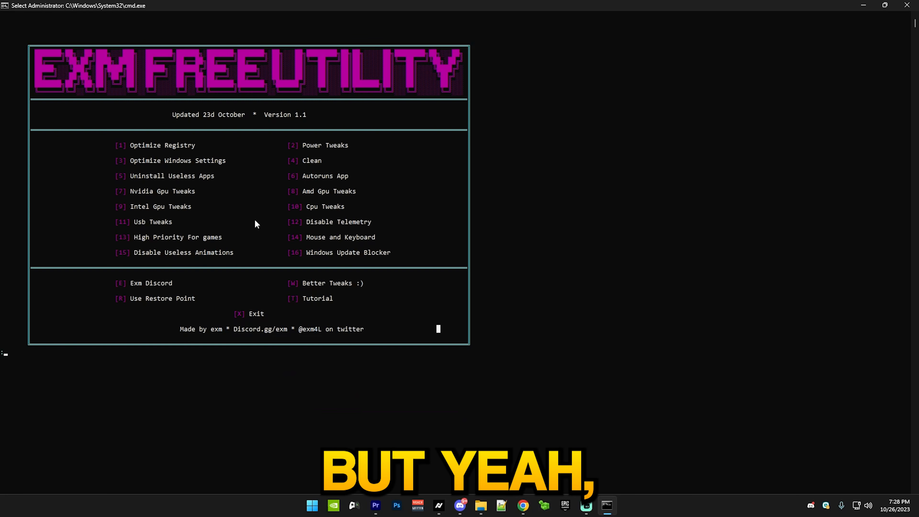
mouse_move(141, 384)
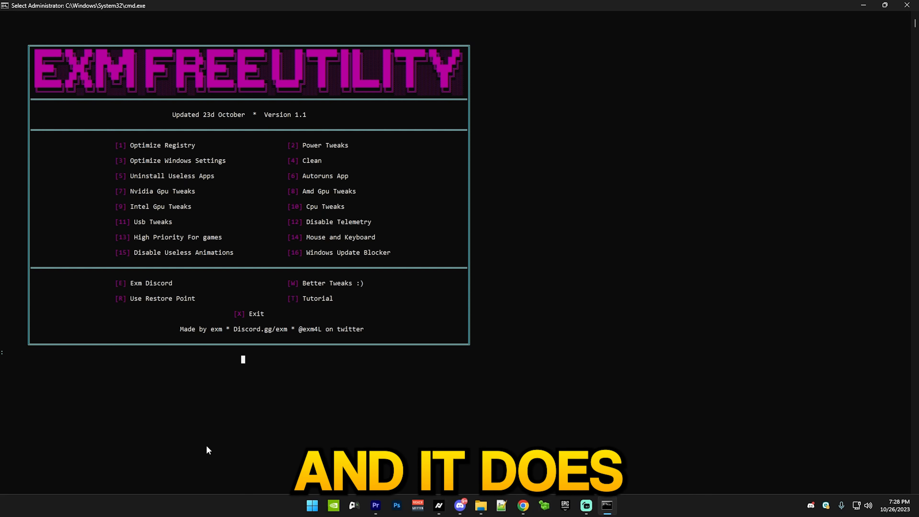
mouse_move(331, 364)
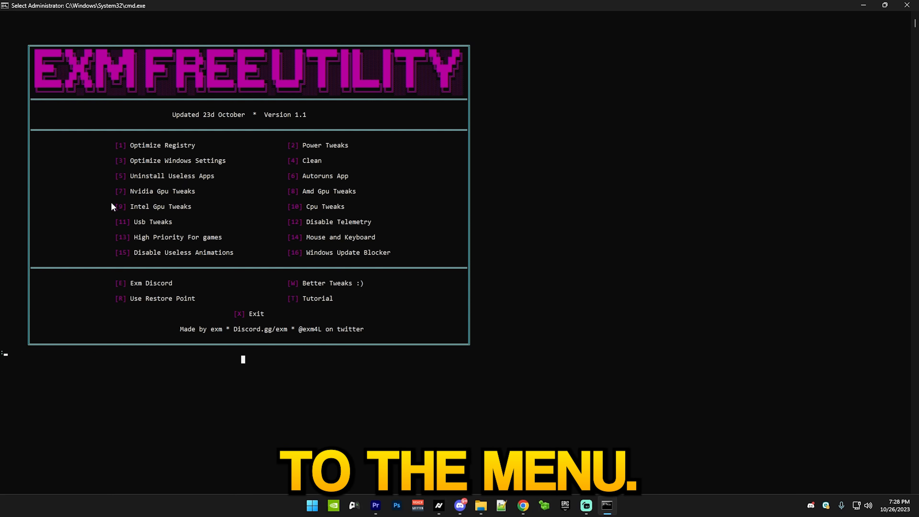
mouse_move(16, 320)
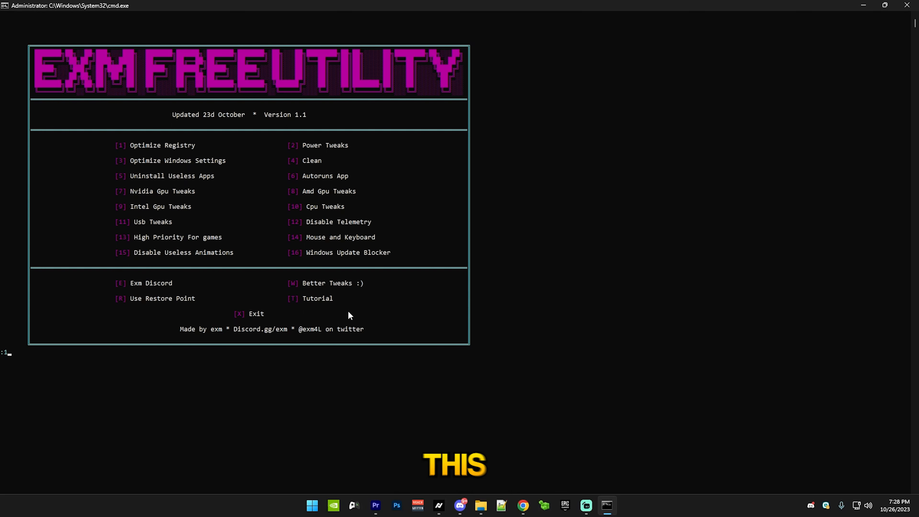
mouse_move(342, 369)
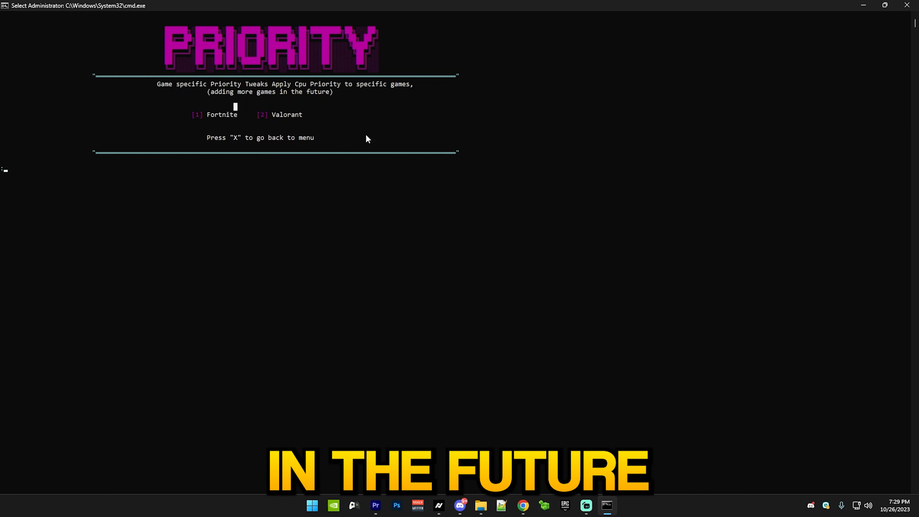
mouse_move(225, 113)
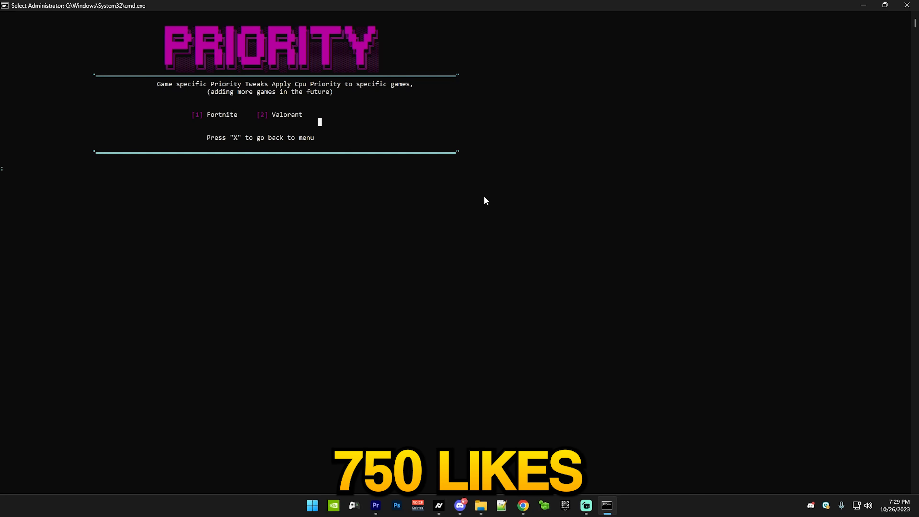
mouse_move(507, 330)
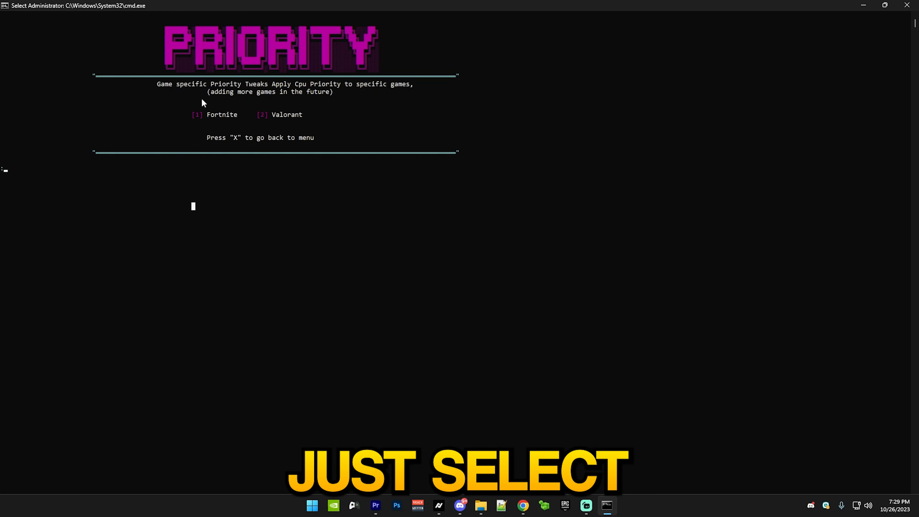
mouse_move(256, 221)
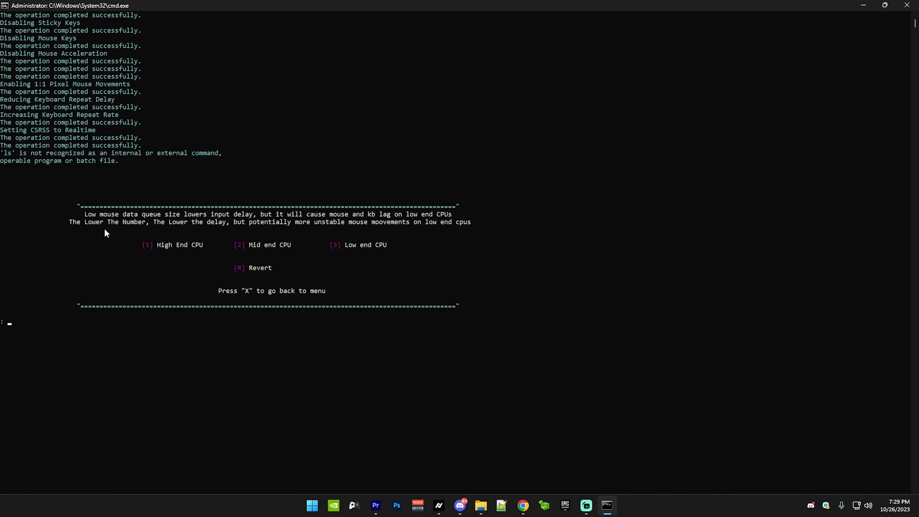
mouse_move(337, 252)
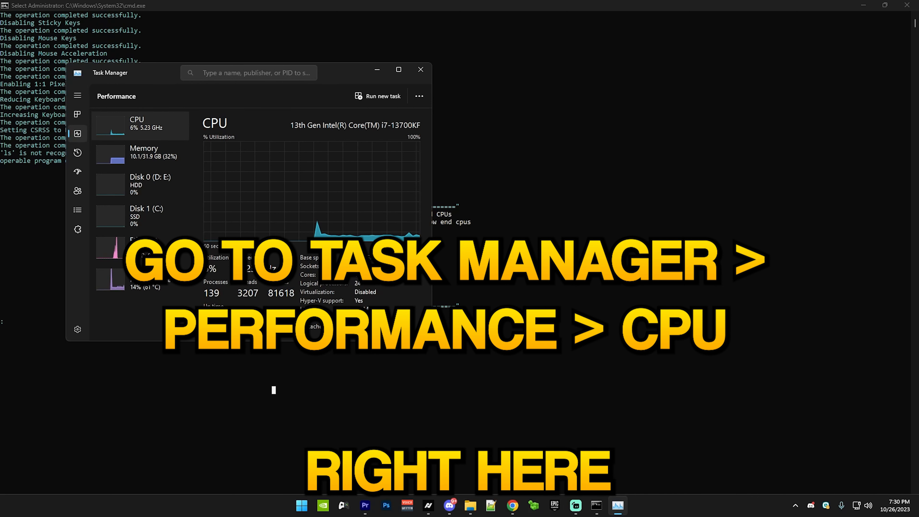
mouse_move(420, 69)
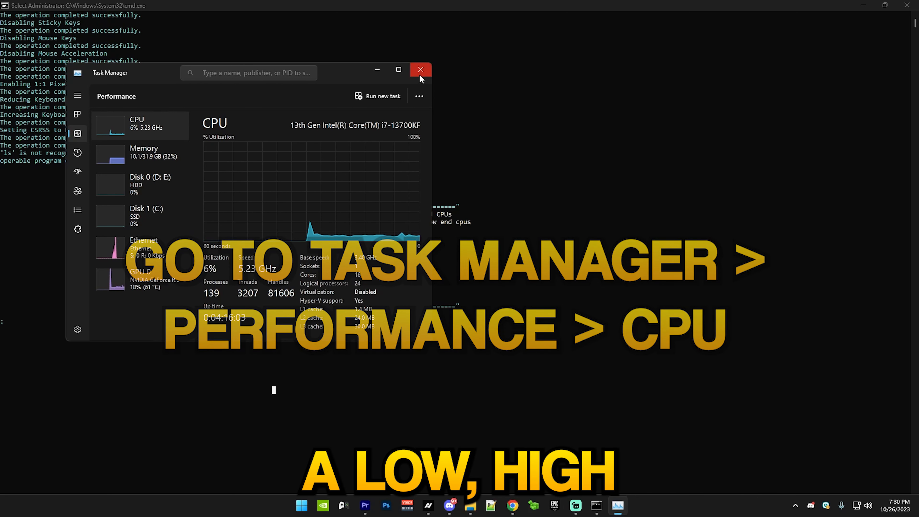
Step: Close Task Manager after reading the CPU model for the mouse data queue size tier
left_click(420, 70)
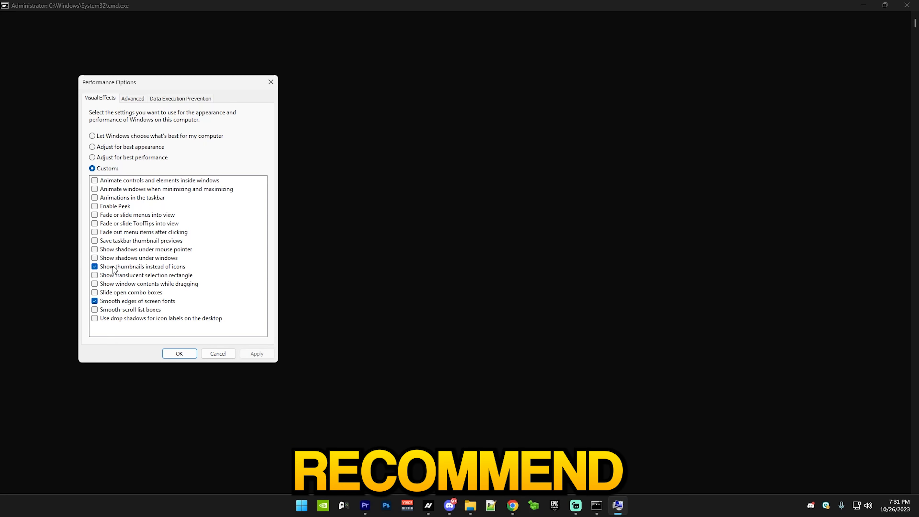
Step: Confirm the custom visual effects keeping only thumbnails and smooth screen fonts
left_click(179, 353)
type("16")
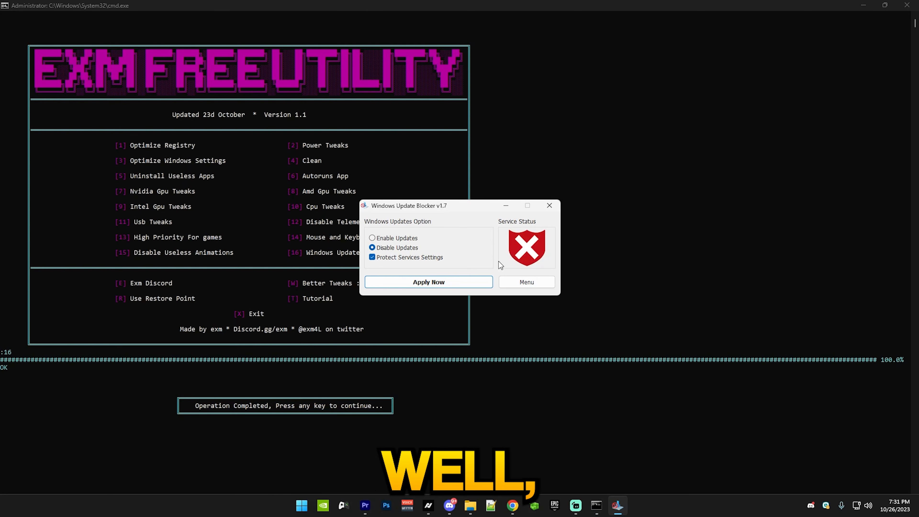
mouse_move(415, 279)
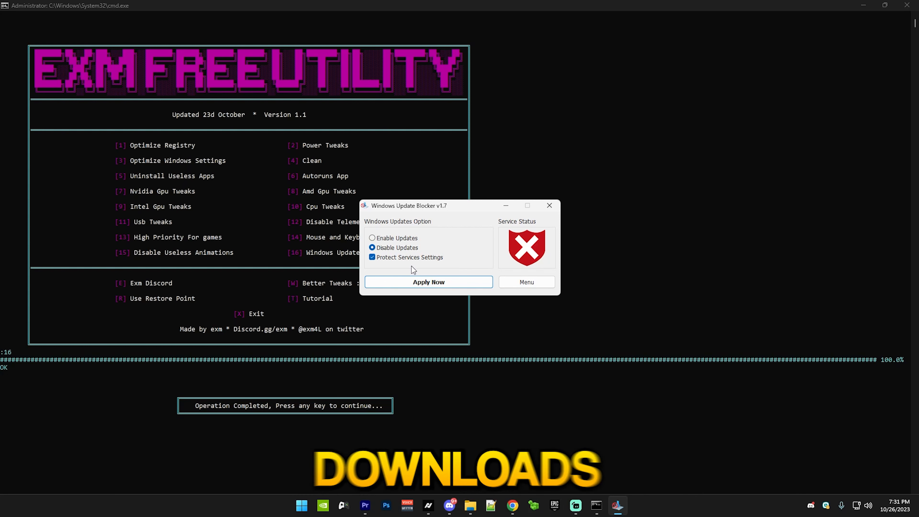
mouse_move(422, 247)
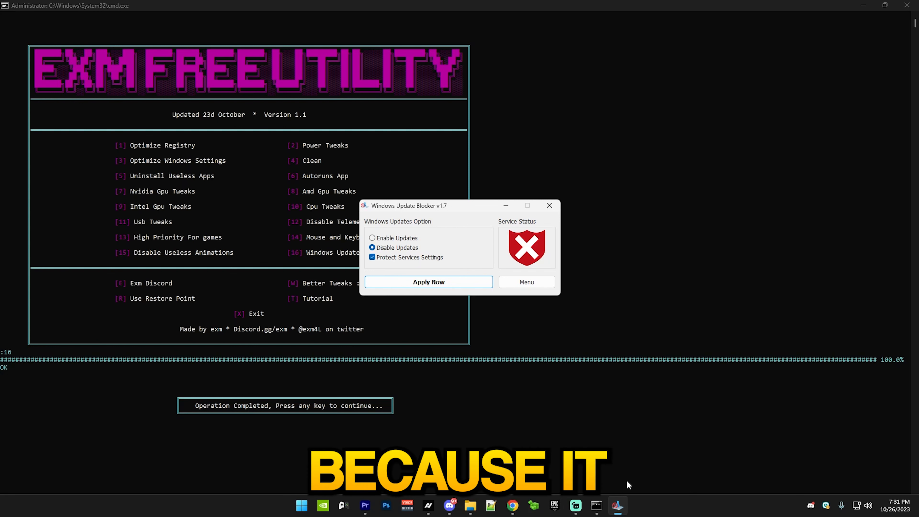
mouse_move(477, 246)
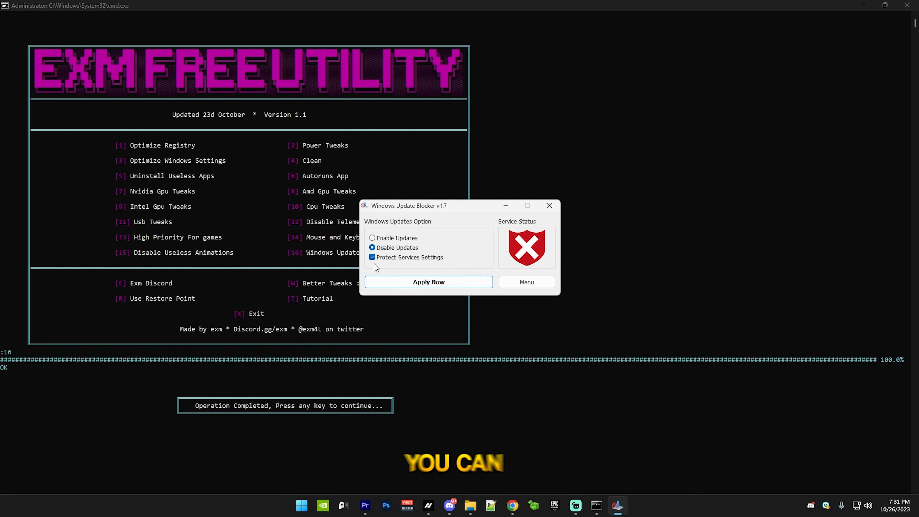
mouse_move(447, 396)
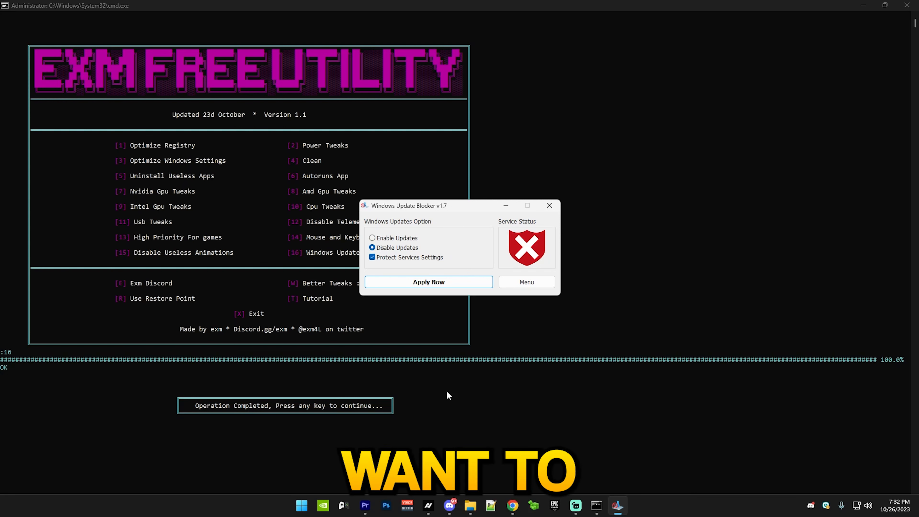
mouse_move(575, 308)
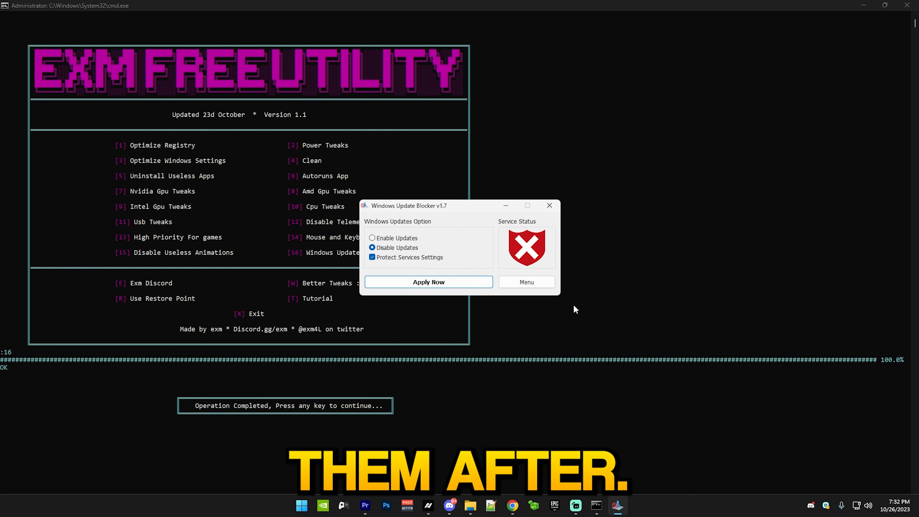
mouse_move(453, 349)
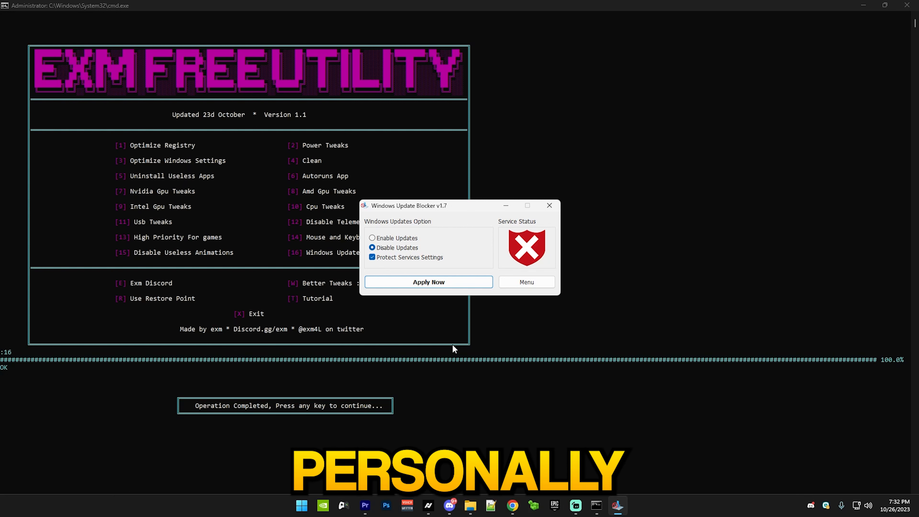
mouse_move(527, 239)
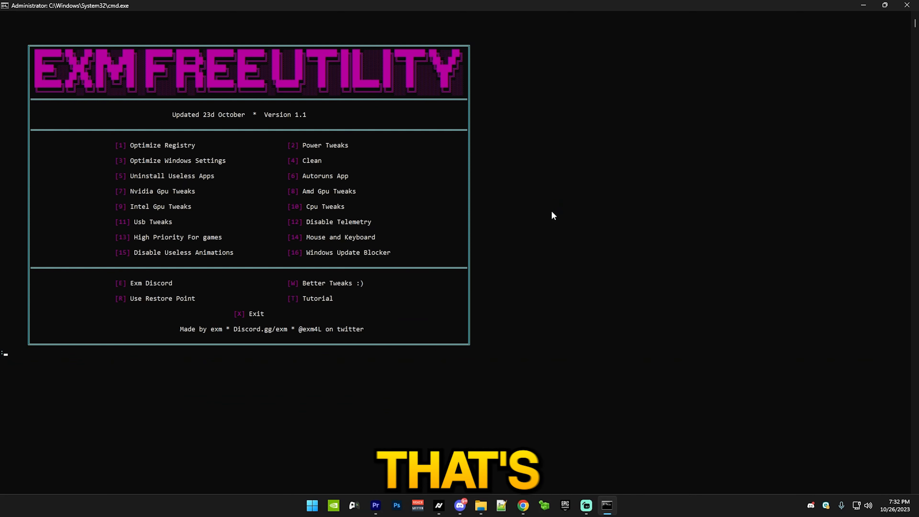
mouse_move(27, 46)
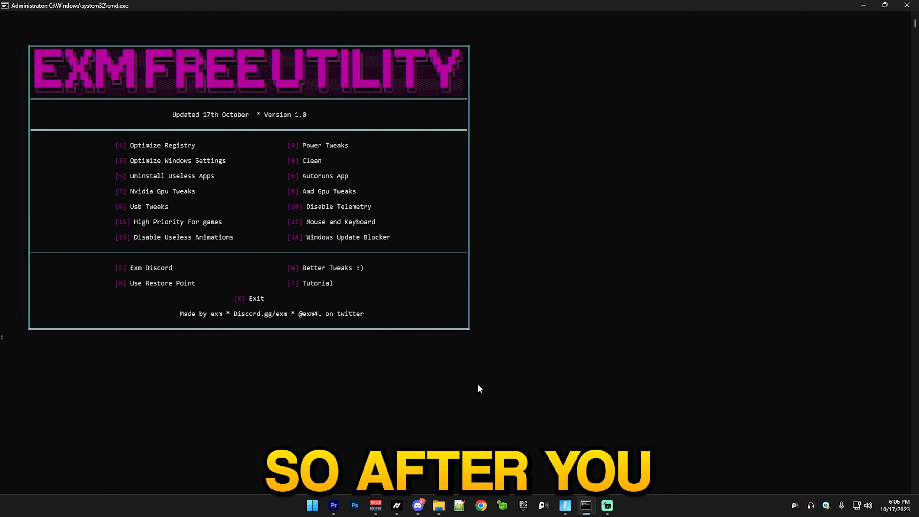
mouse_move(311, 504)
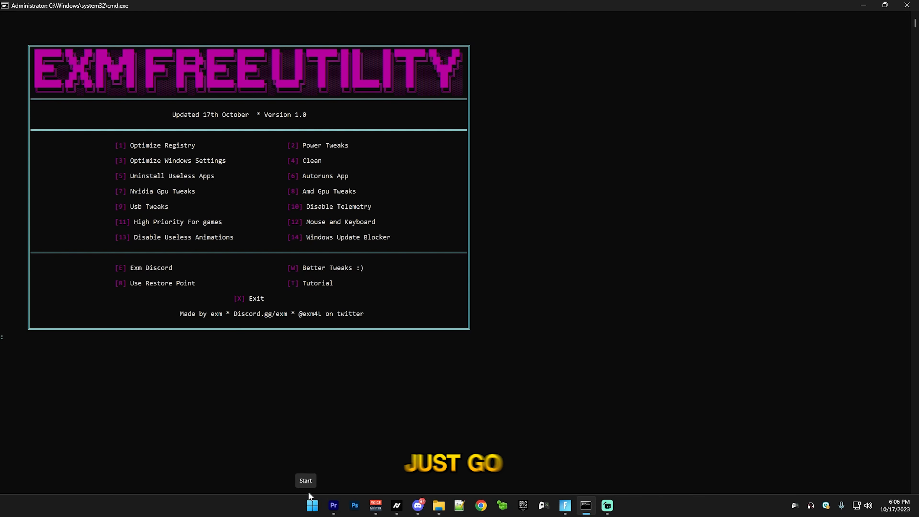
left_click(311, 504)
type("R")
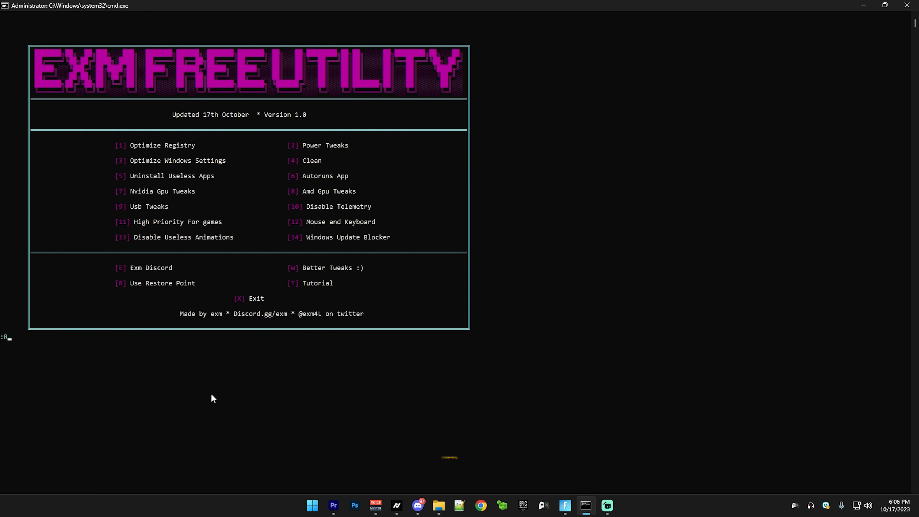
mouse_move(311, 350)
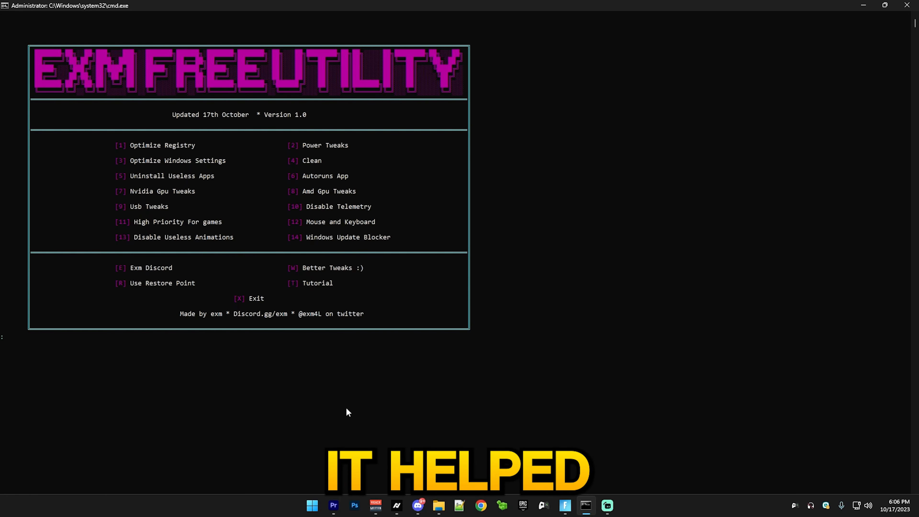
mouse_move(540, 420)
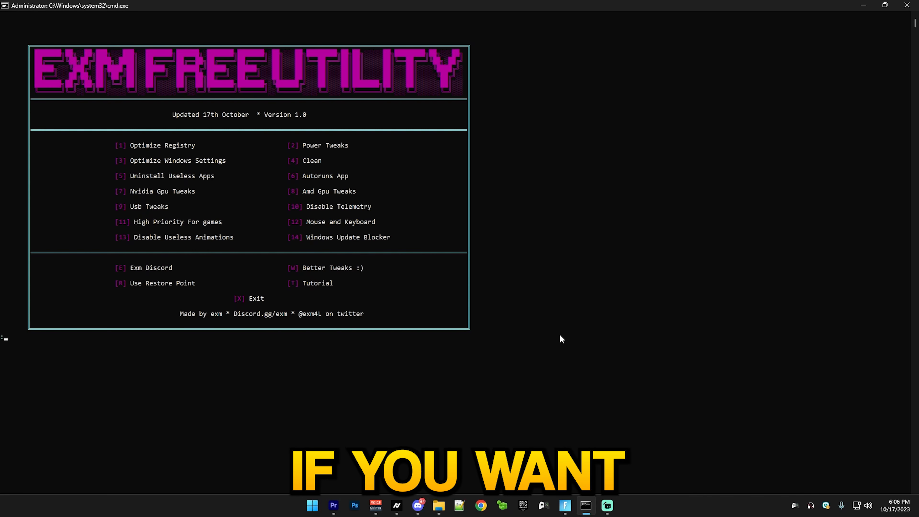
mouse_move(496, 366)
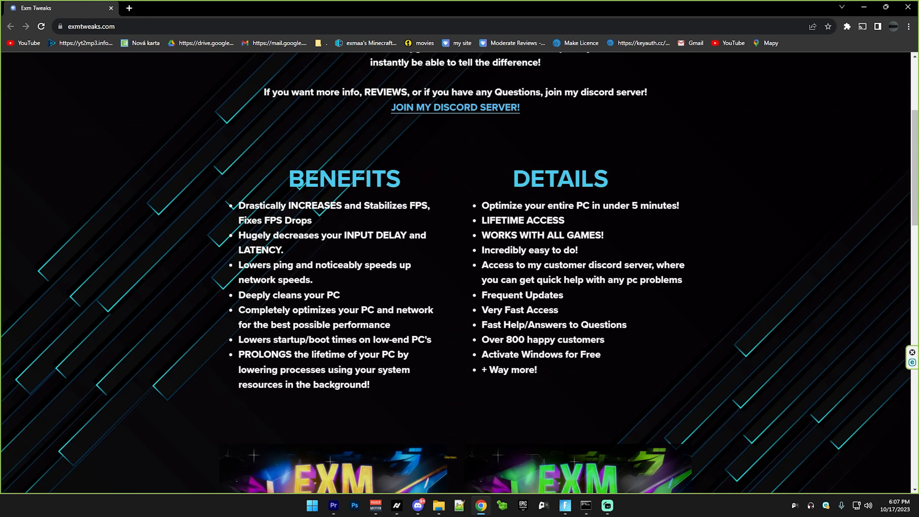
Step: Browse the Premium Tweaking Utility page's 119 reviews averaging 4.8, then return to the main exmtweaks page
scroll("down", 3)
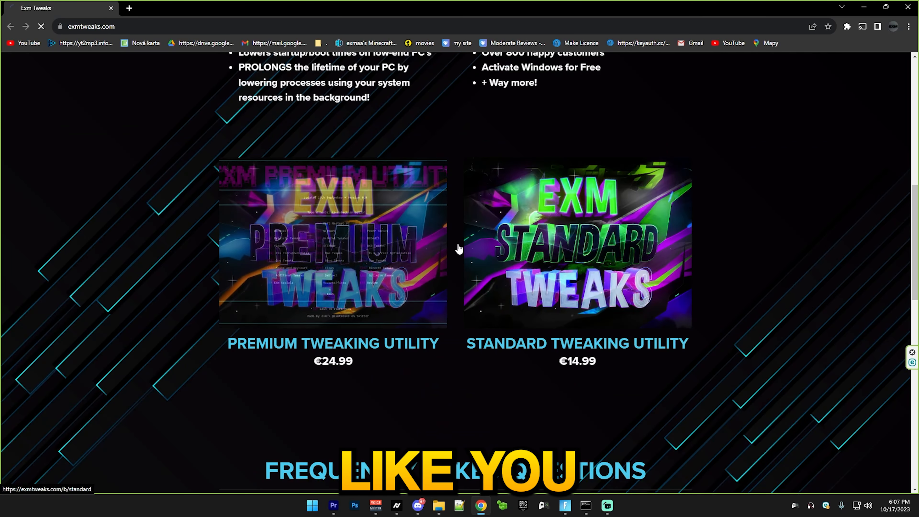
left_click(333, 243)
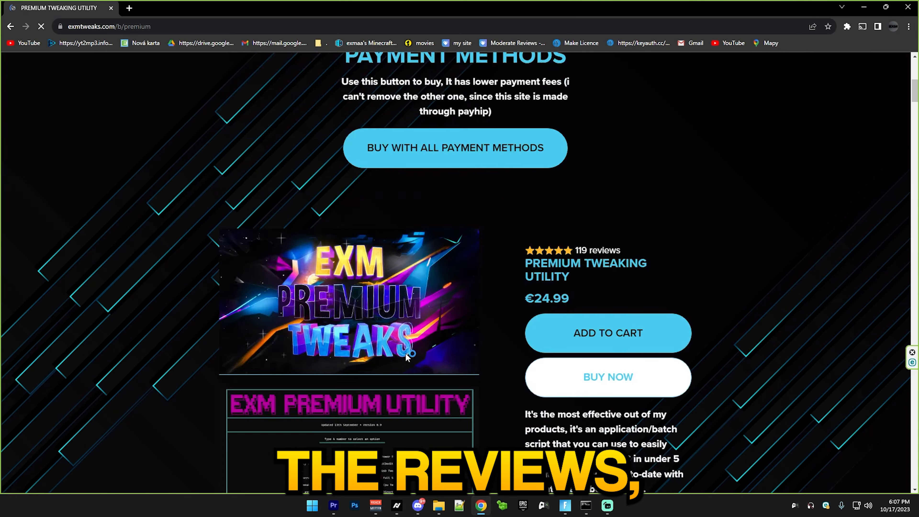
scroll("down", 3)
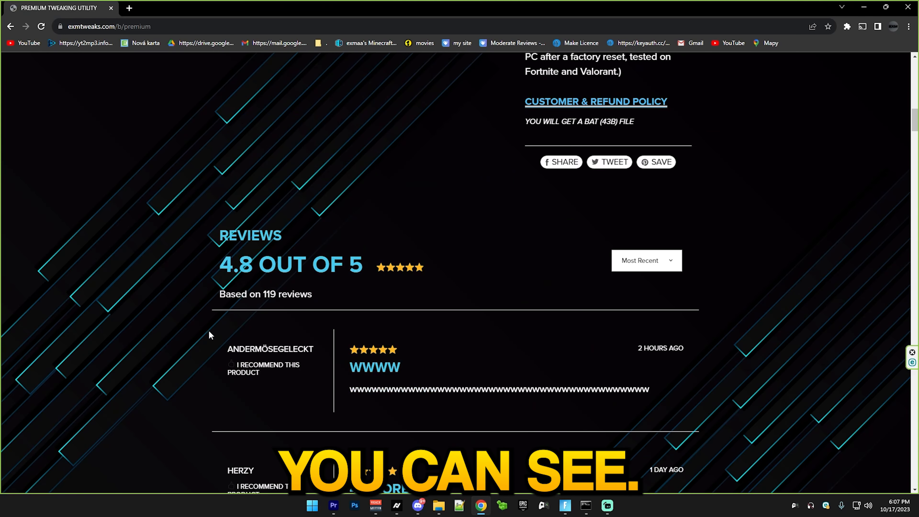
scroll("down", 3)
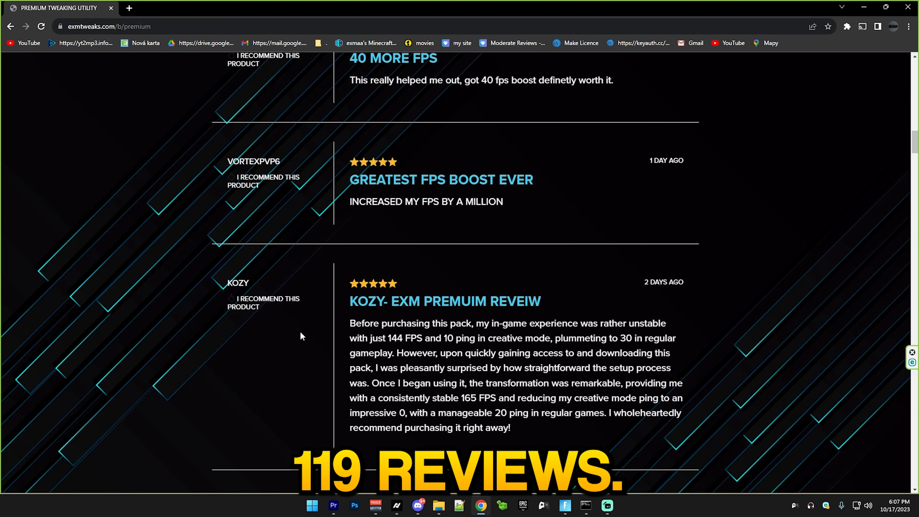
scroll("down", 3)
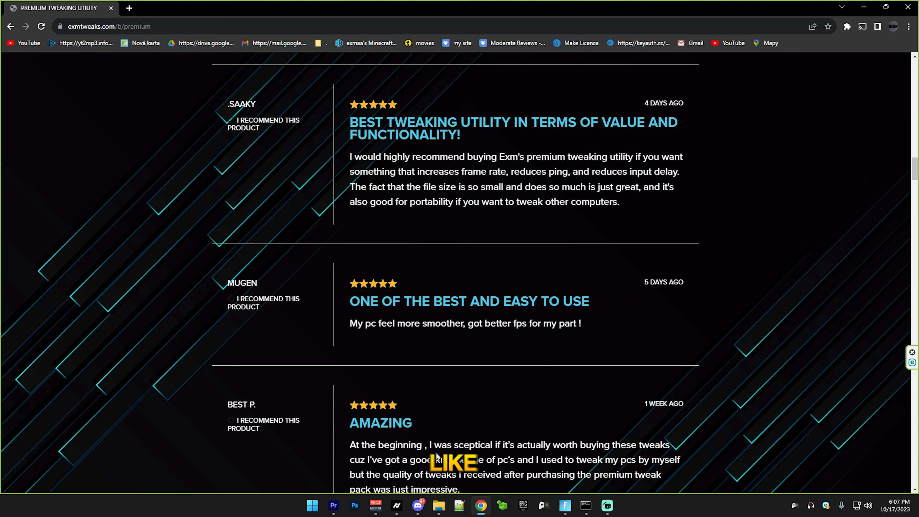
left_click(11, 27)
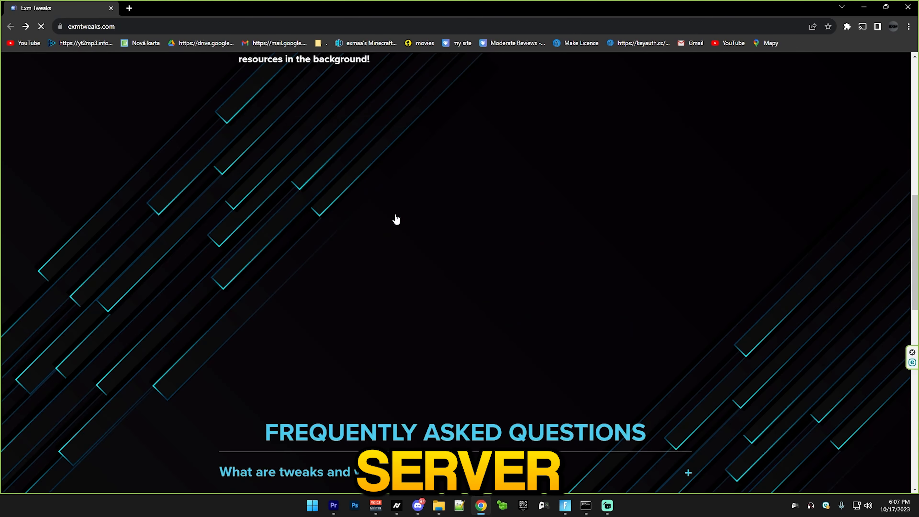